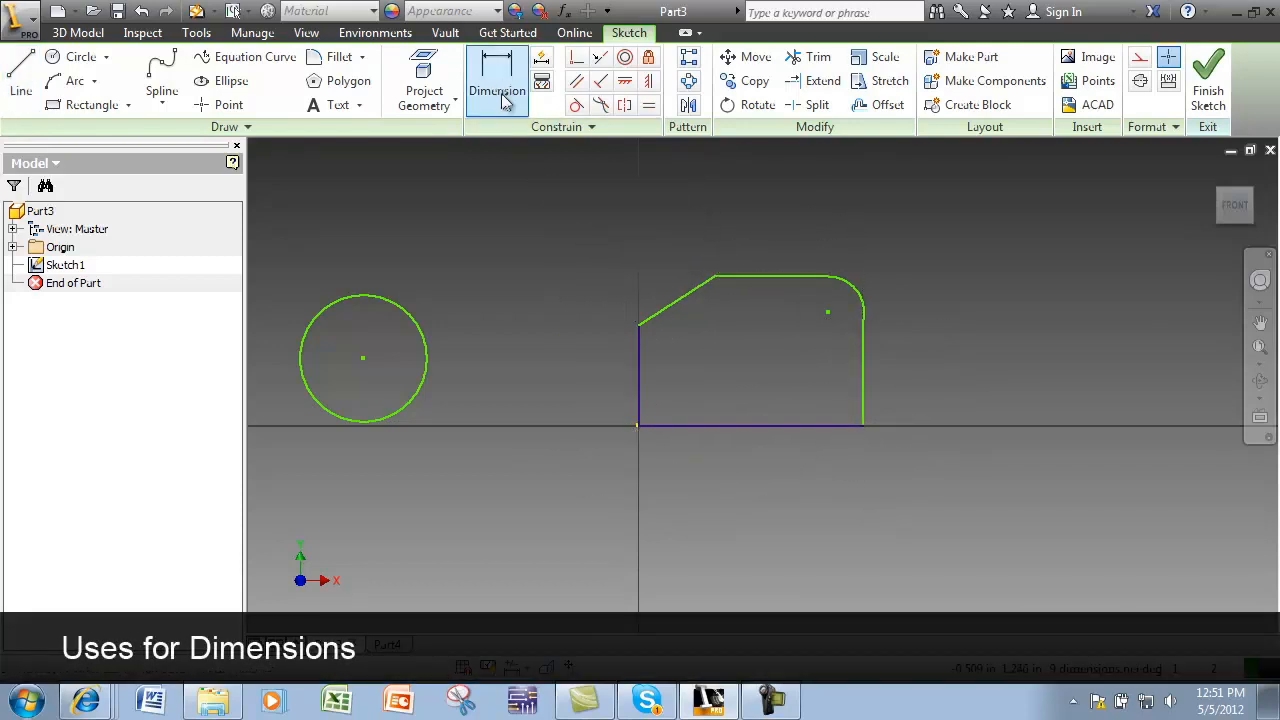
- Dimension the bottom edge (.836), slanted-edge angle (122.81), fillet radius (.133) and circle diameter (.471)
{"action": "left_click", "coordinate": [497, 75]}
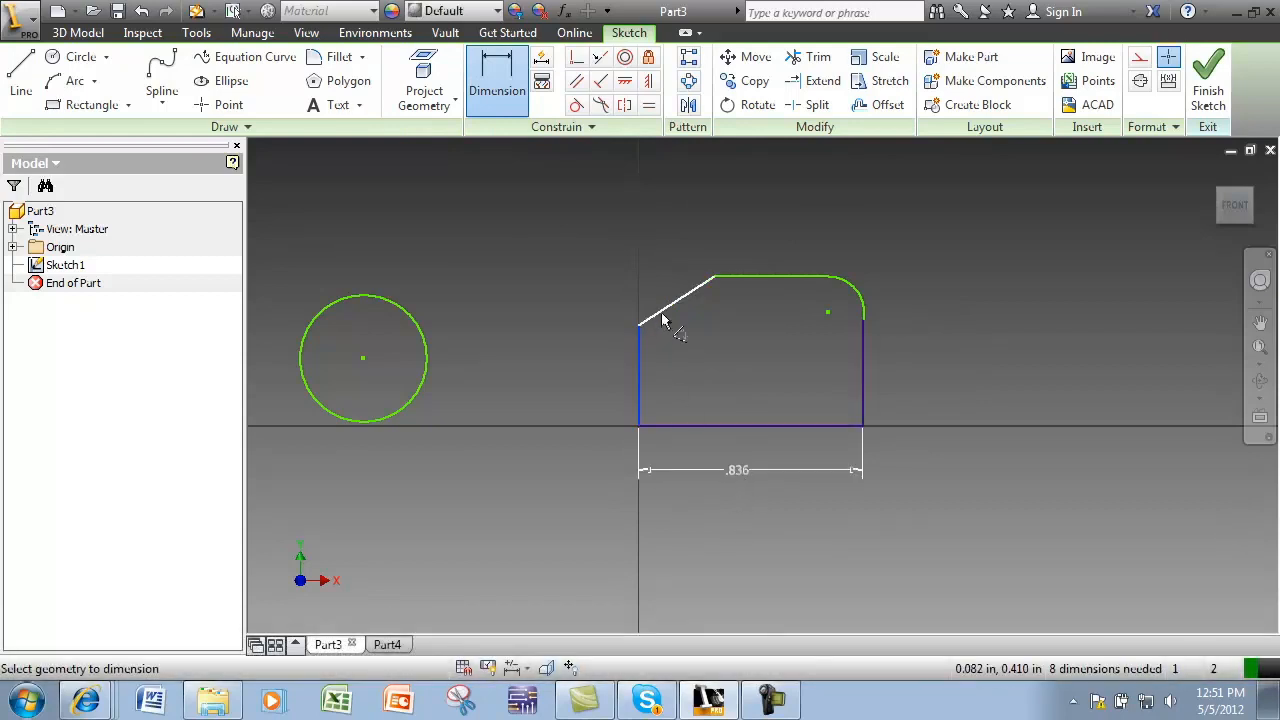
{"action": "left_click", "coordinate": [674, 310]}
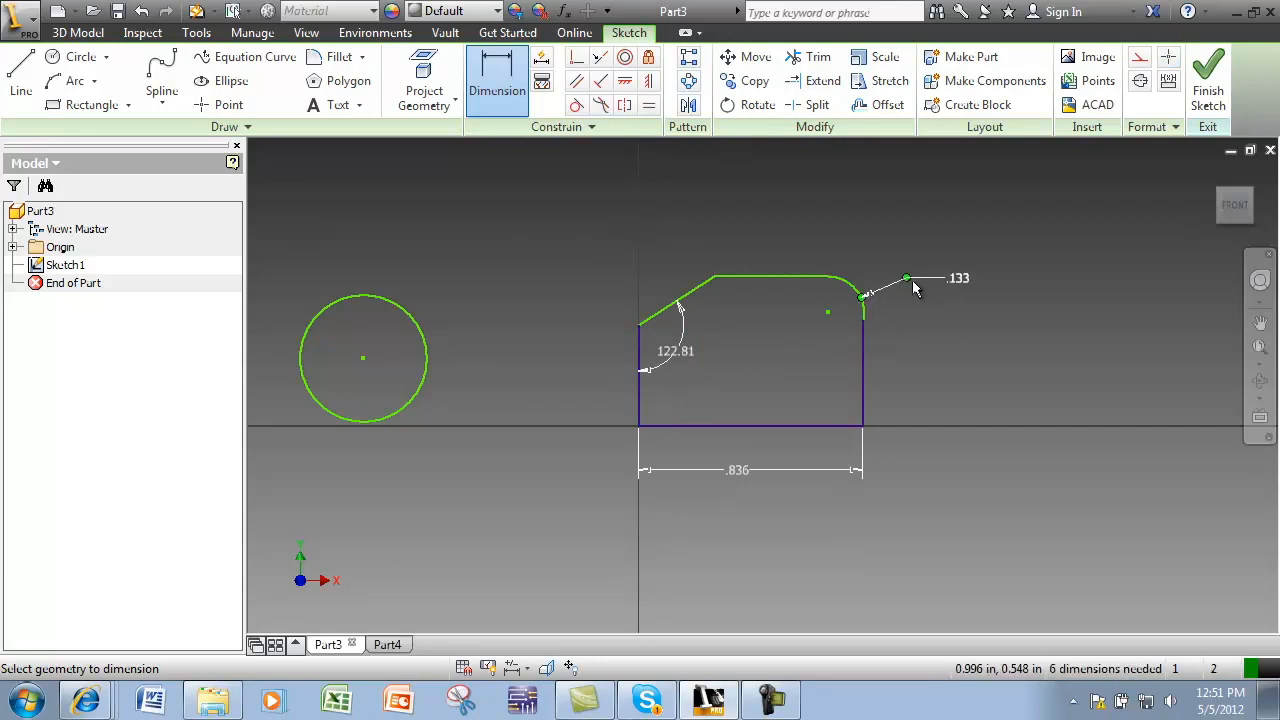
{"action": "left_click", "coordinate": [363, 358]}
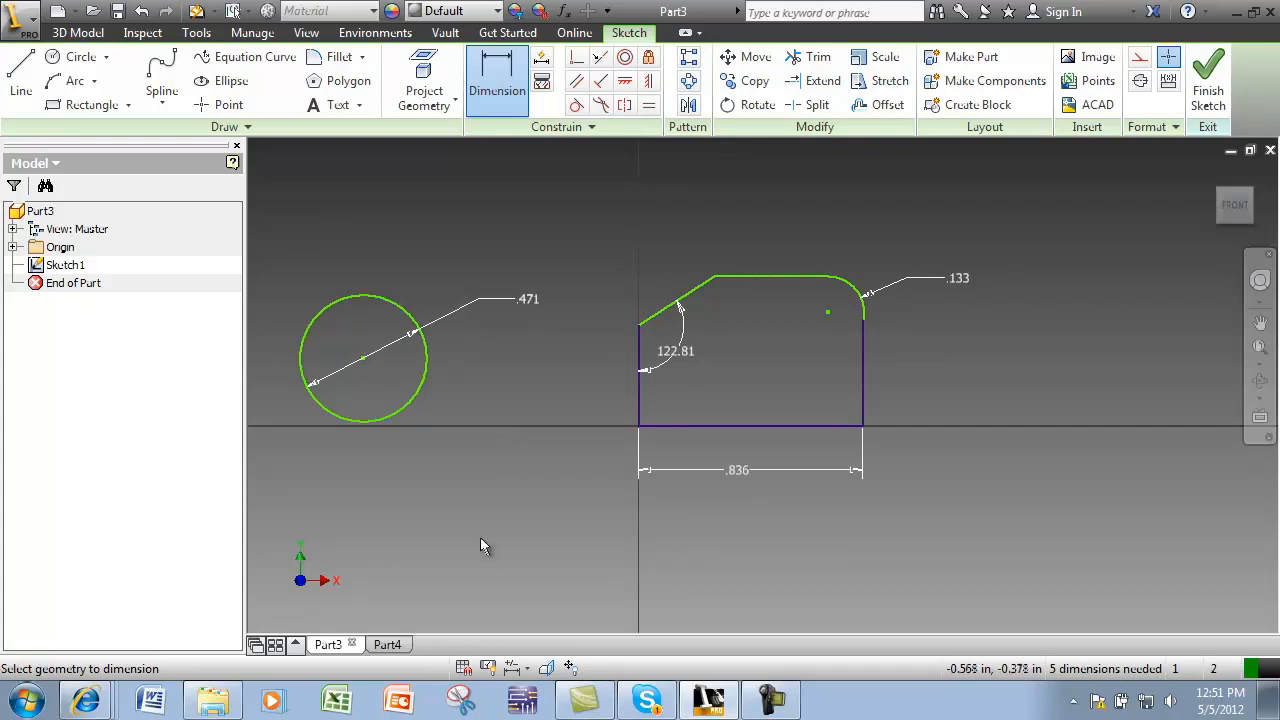
{"action": "left_click", "coordinate": [373, 644]}
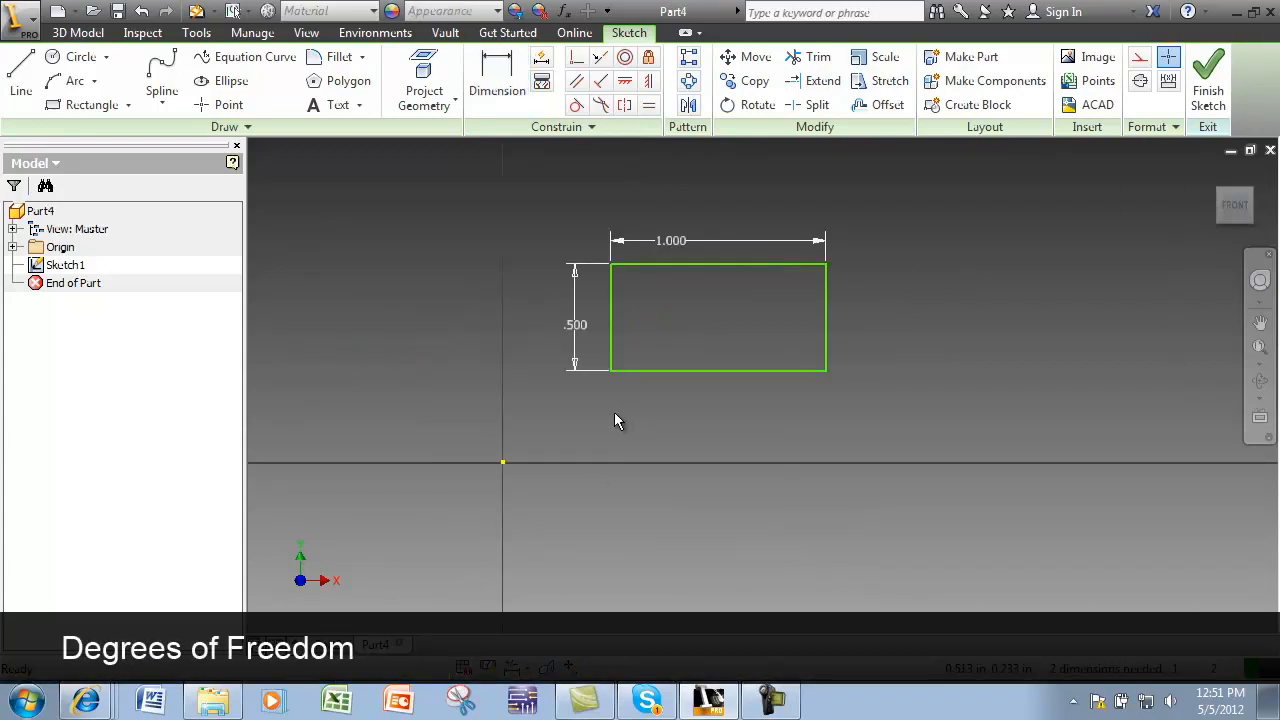
{"action": "mouse_move", "coordinate": [613, 376]}
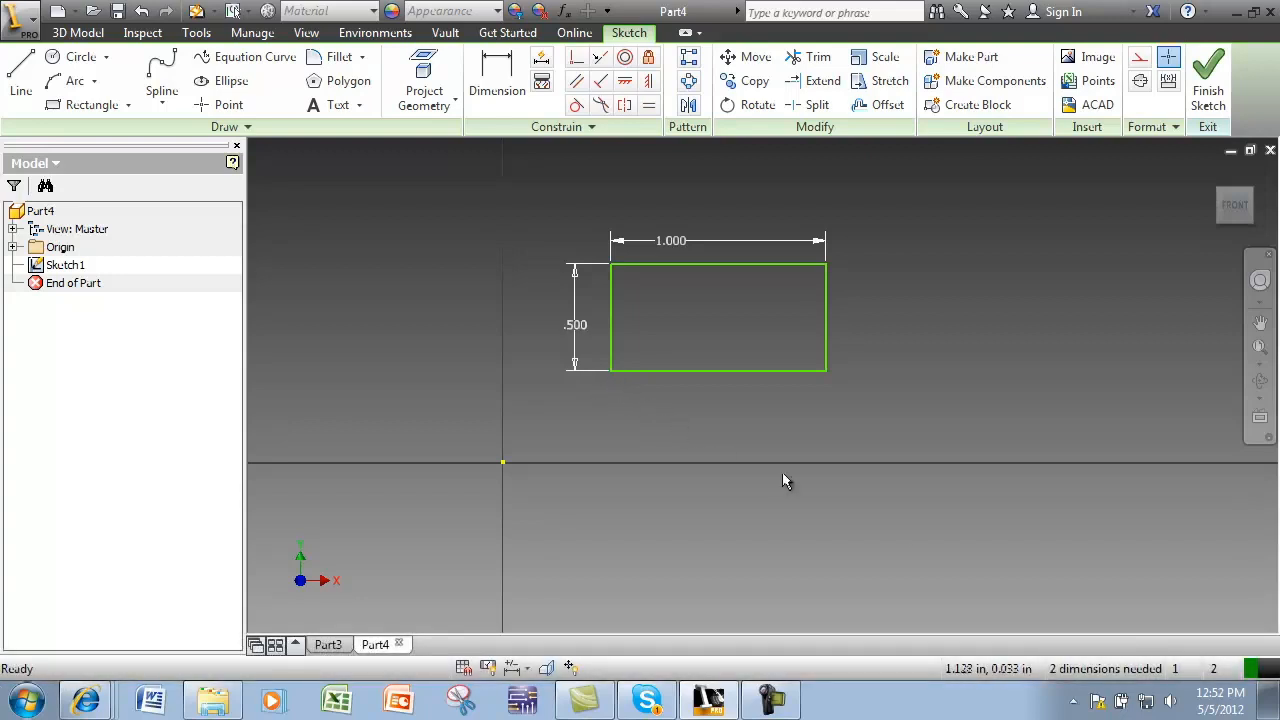
{"action": "mouse_move", "coordinate": [1060, 680]}
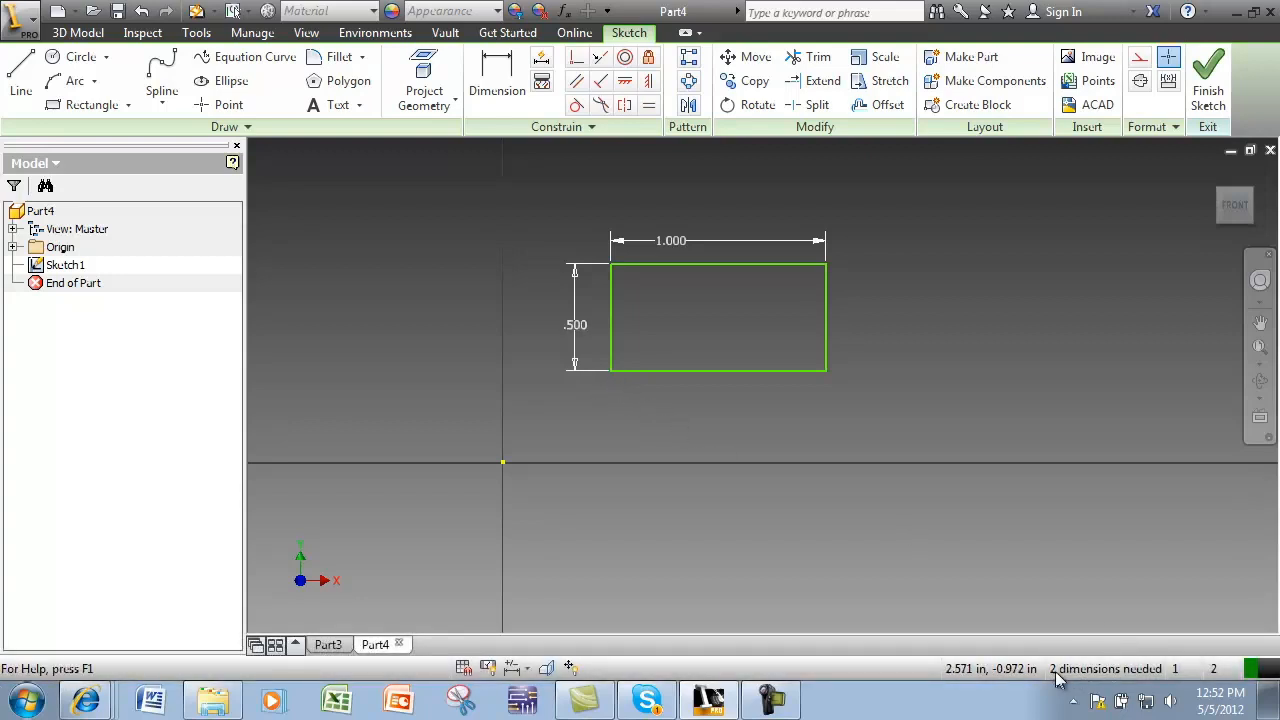
{"action": "mouse_move", "coordinate": [760, 457]}
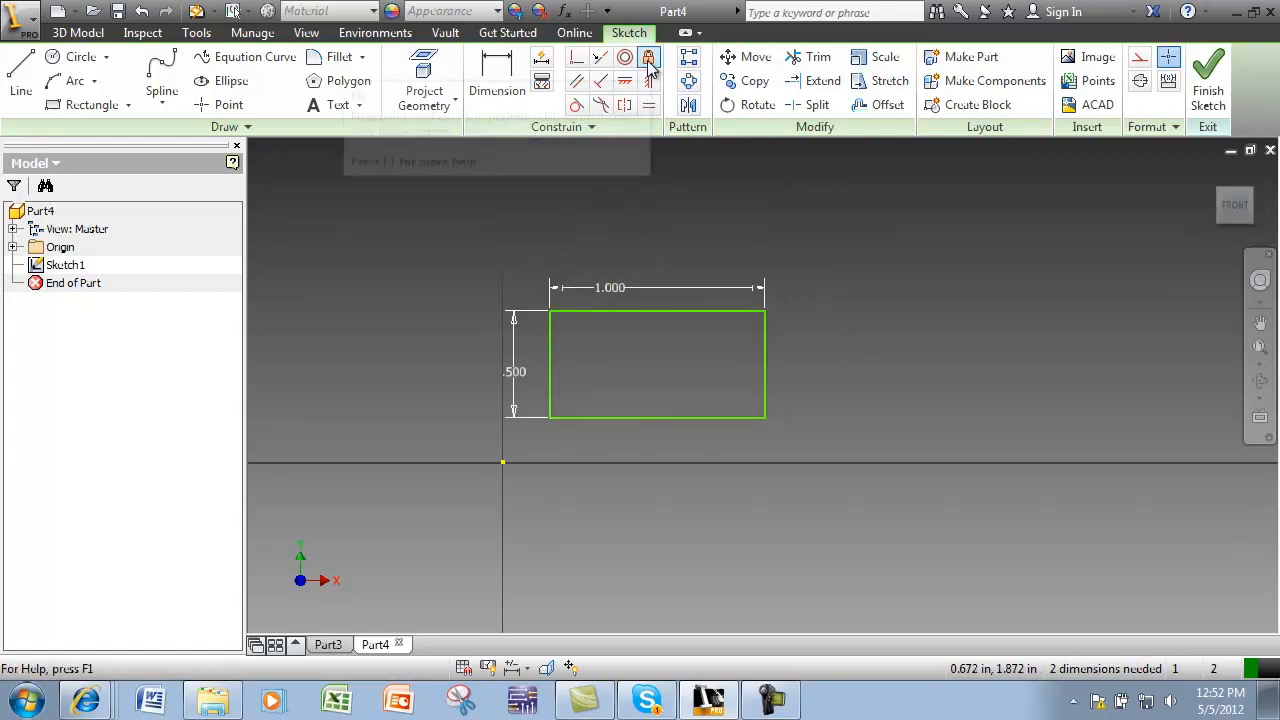
{"action": "mouse_move", "coordinate": [575, 57]}
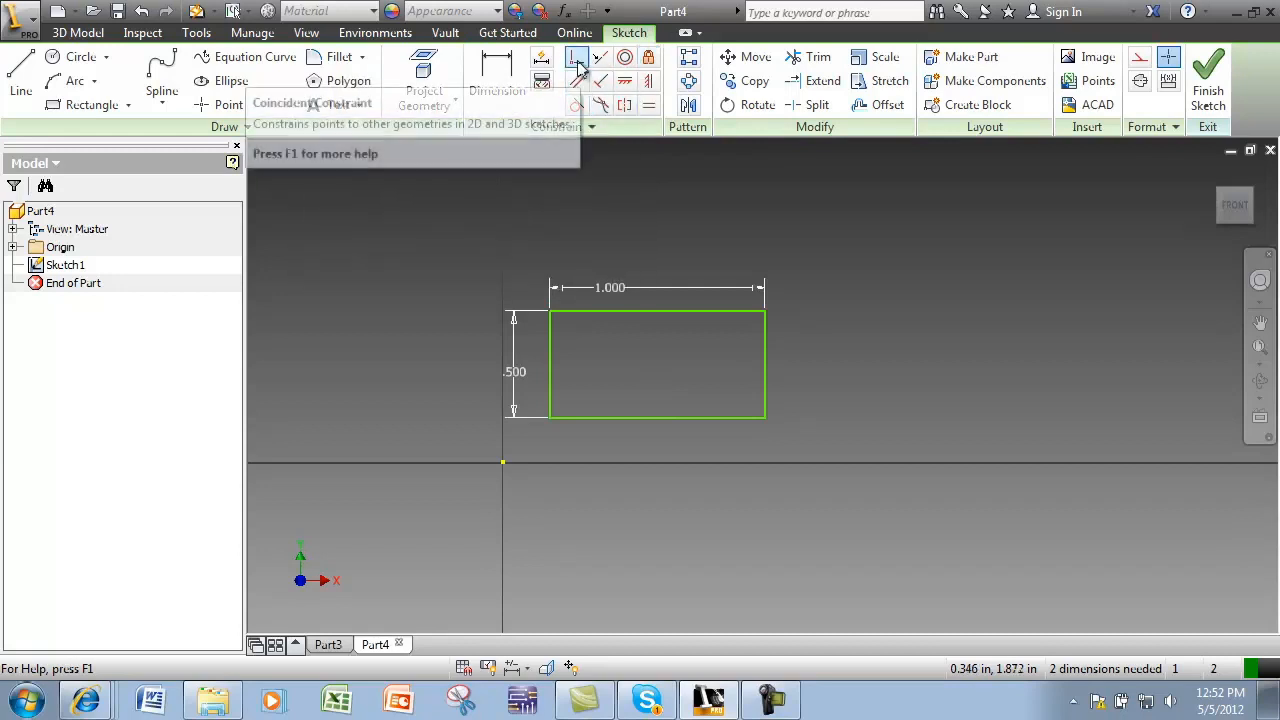
{"action": "mouse_move", "coordinate": [552, 425]}
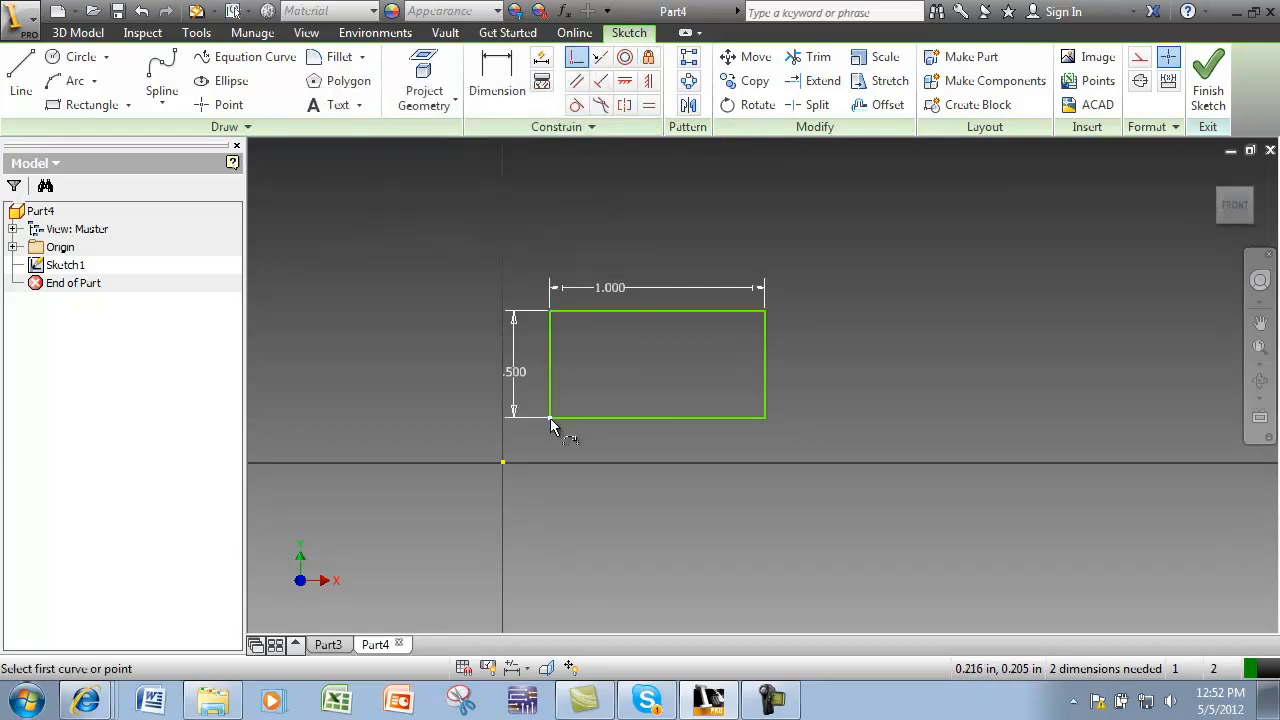